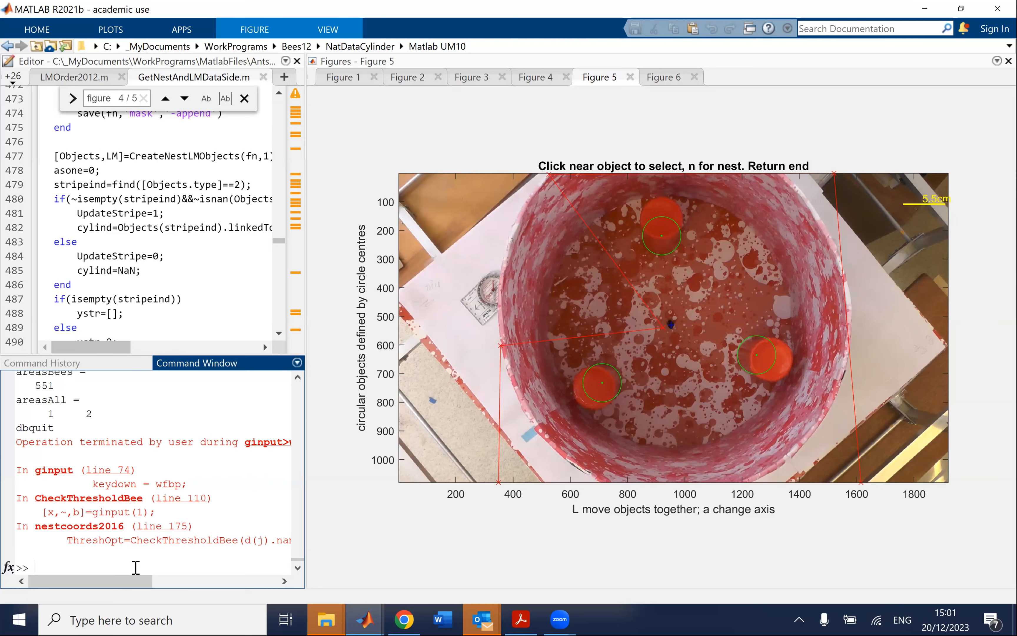
# - Rerun nestcoords2016 so it loads the saved nest and landmark data for frame 1
pyautogui.write('ne')
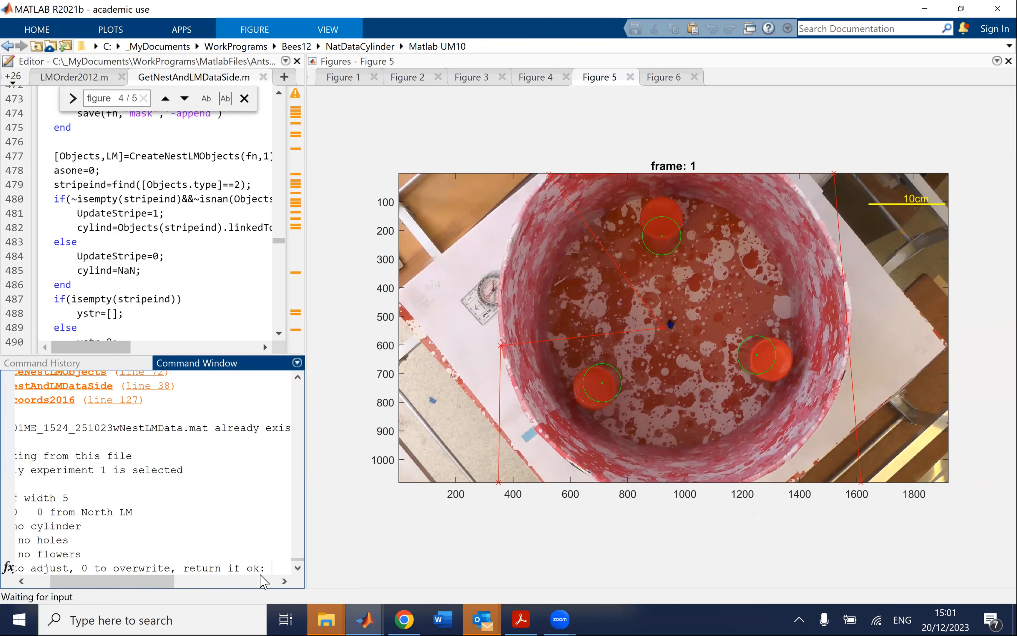
# - Answer 1 to adjust the saved experiment and reach the circle-or-polygon mask prompt
pyautogui.write('1')
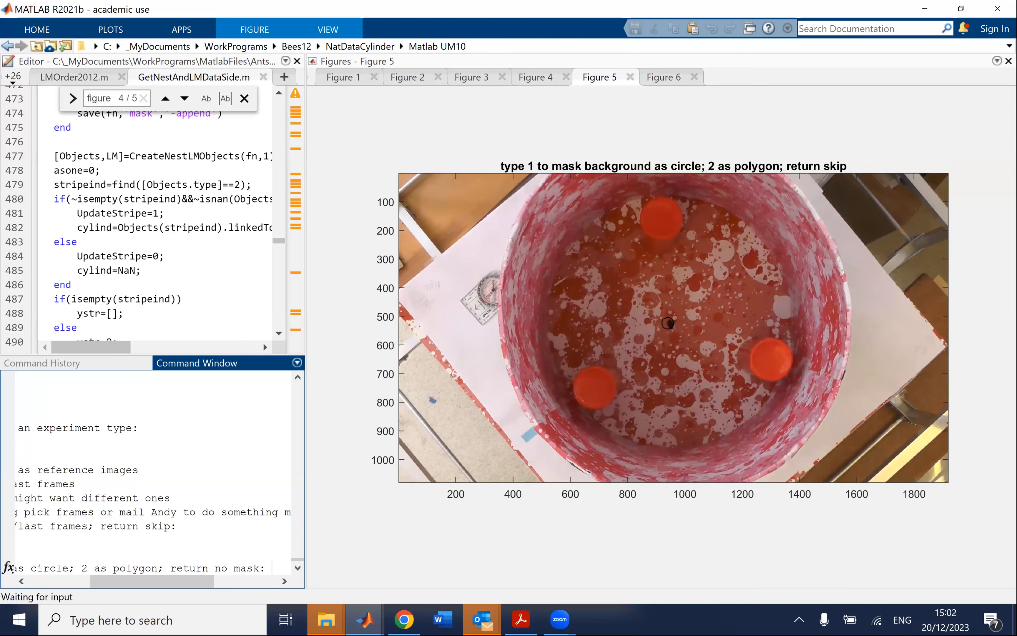
pyautogui.moveTo(914, 363)
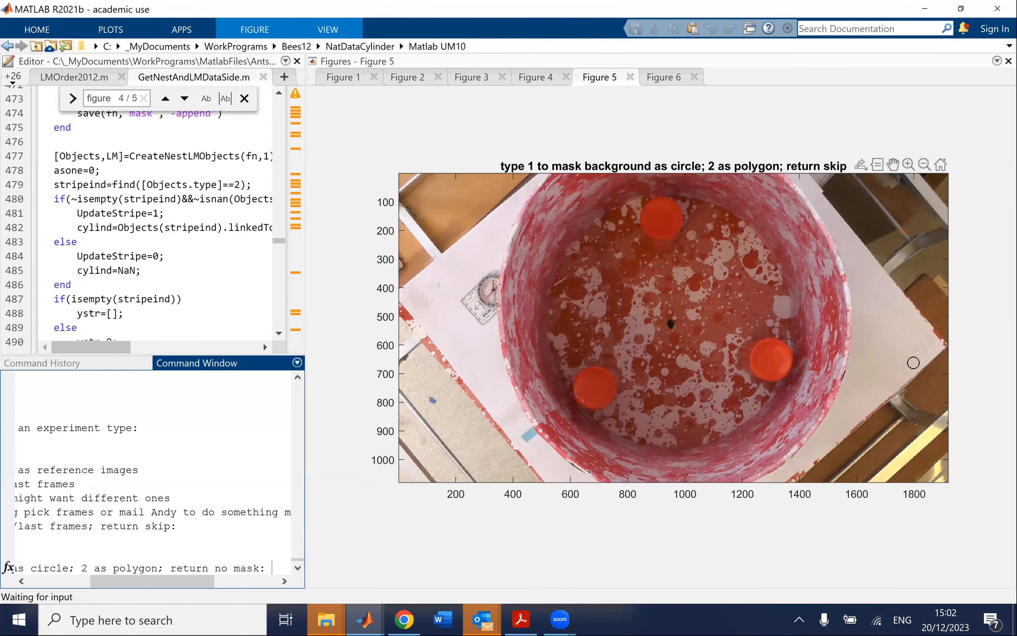
pyautogui.moveTo(687, 396)
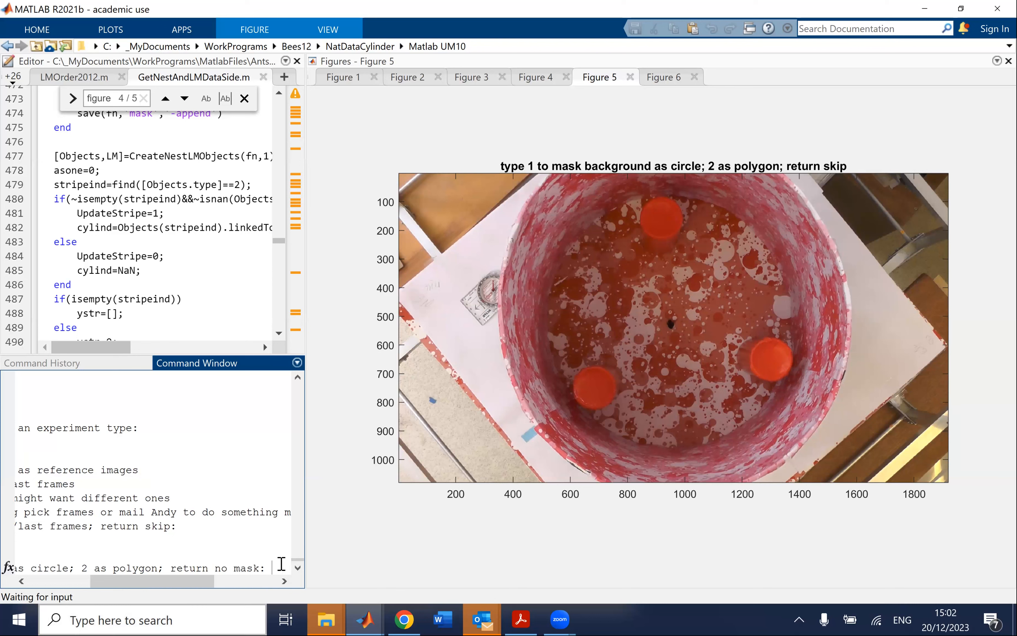
# - Choose option 1, a circular background mask, overlaid on the cylinder arena
pyautogui.write('1 to mask background')
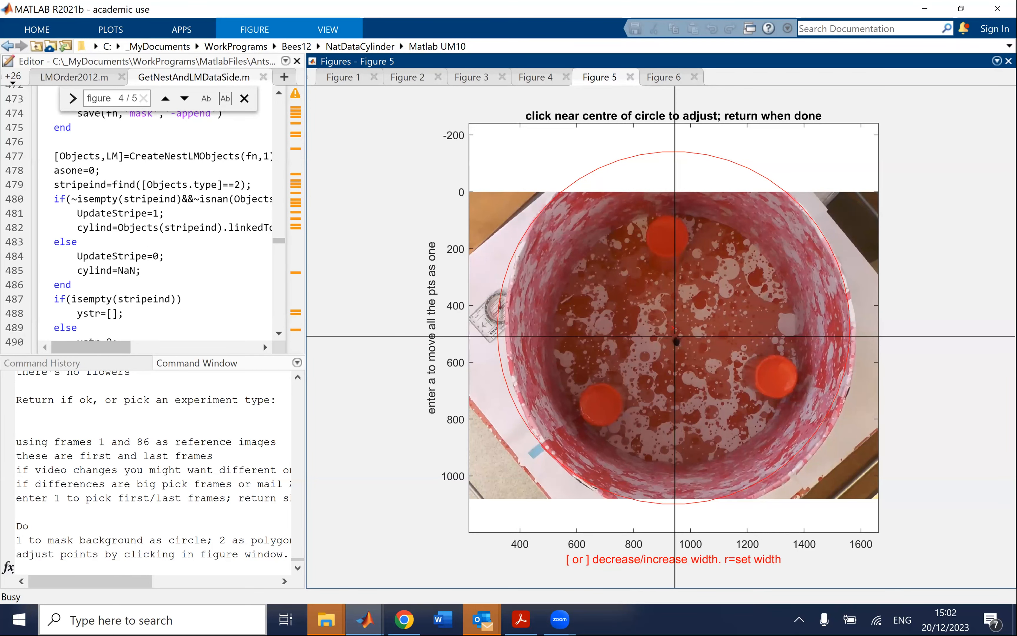
# - Move the red mask circle's centre so it sits closer around the cylinder wall
pyautogui.click(675, 342)
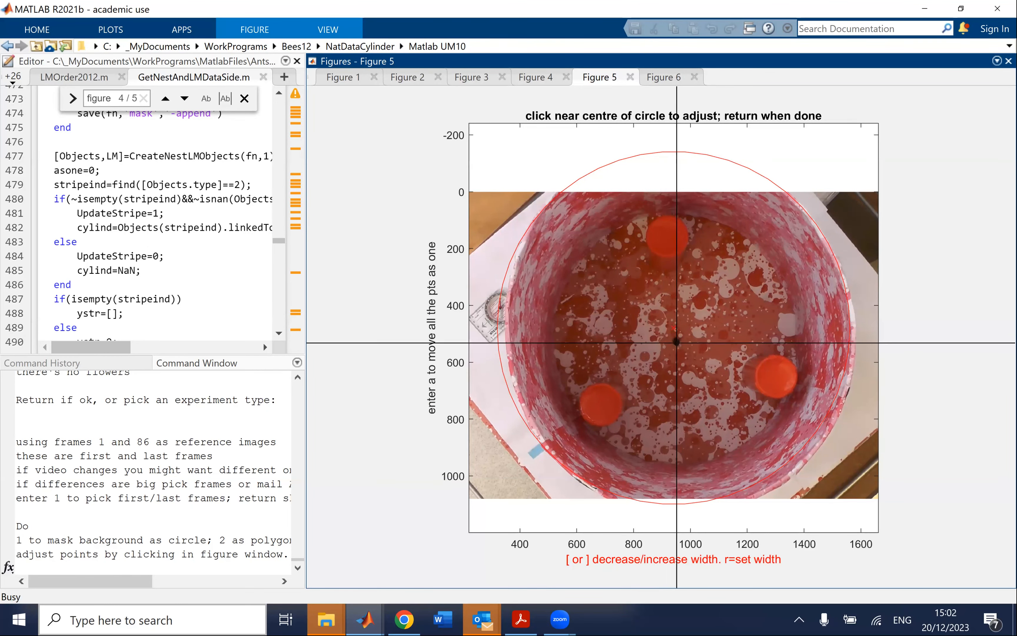
pyautogui.click(675, 340)
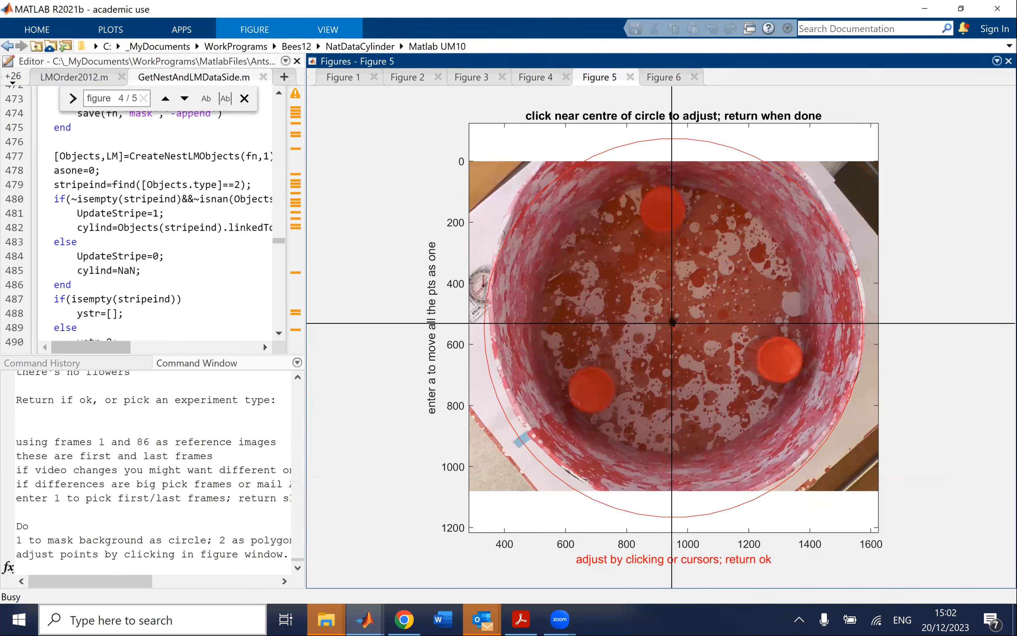
pyautogui.click(673, 331)
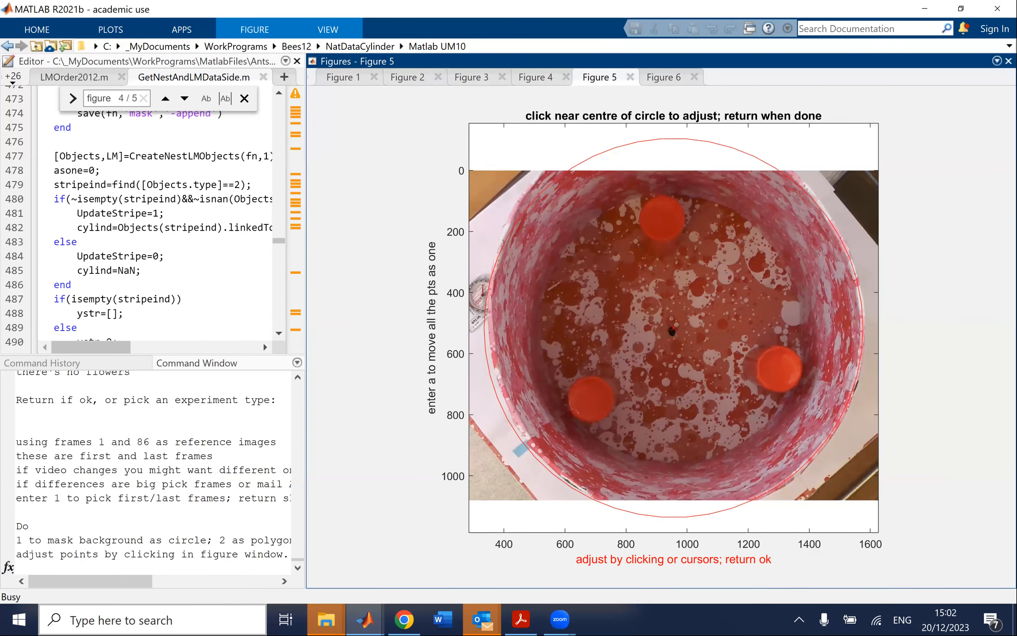
pyautogui.click(640, 344)
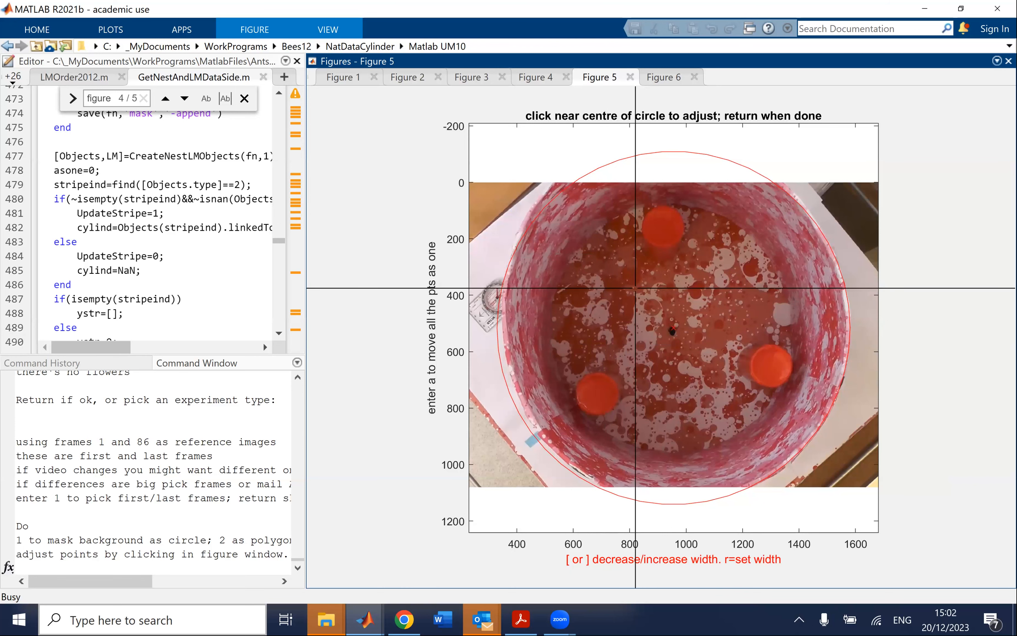
# - Make a final centre adjustment, accept the circular mask and confirm the landmark objects
pyautogui.click(671, 318)
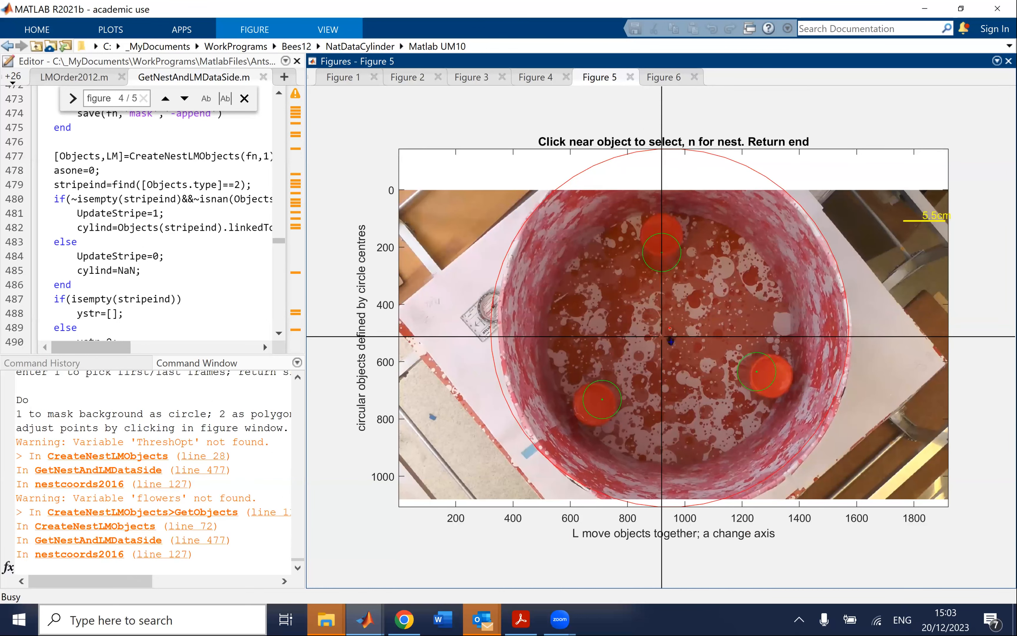
pyautogui.click(616, 357)
pyautogui.write('1')
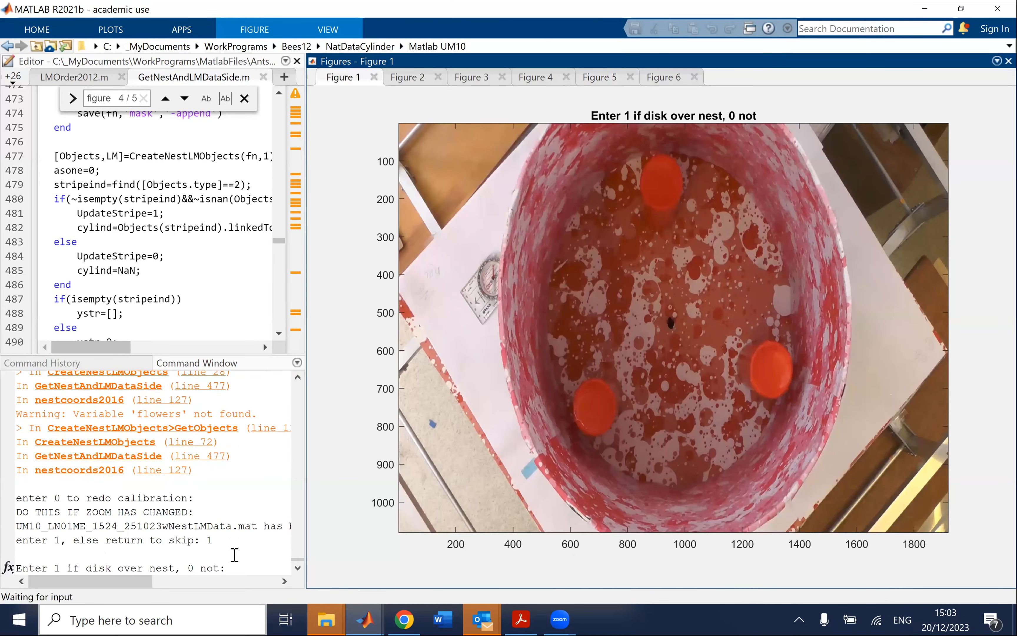
pyautogui.moveTo(589, 384)
pyautogui.write('0')
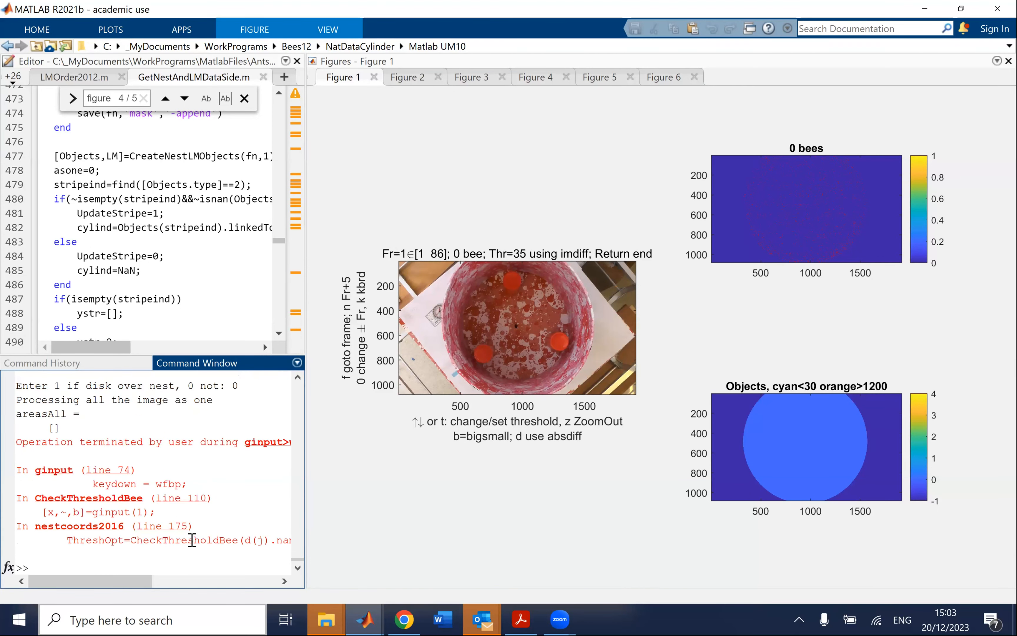
# - Rerun nestcoords2016 and accept defaults at the file-regeneration and experiment-type prompts
pyautogui.write('nestcoords2016')
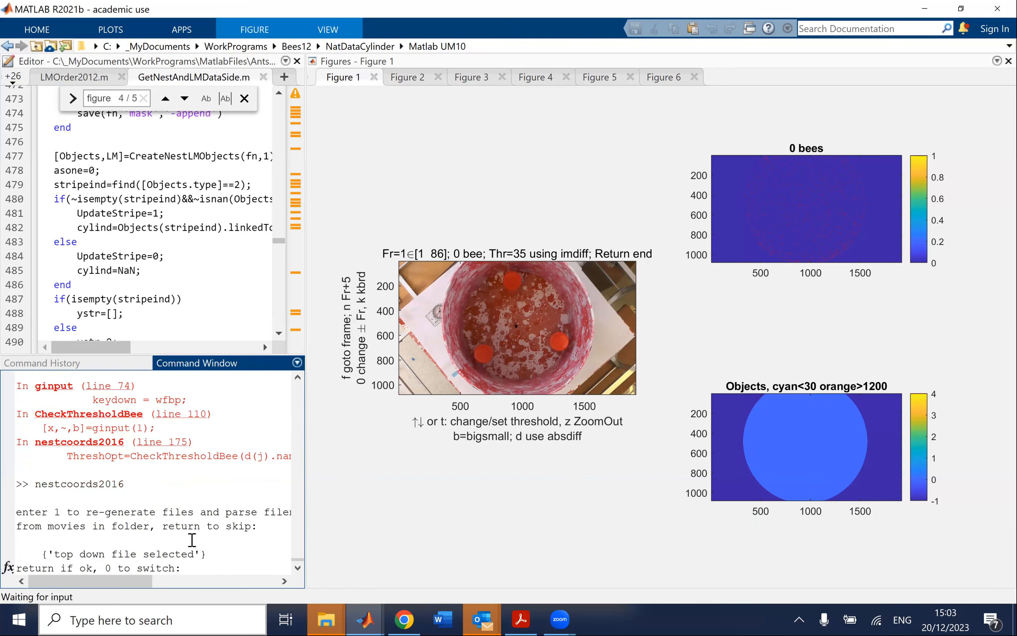
pyautogui.click(189, 567)
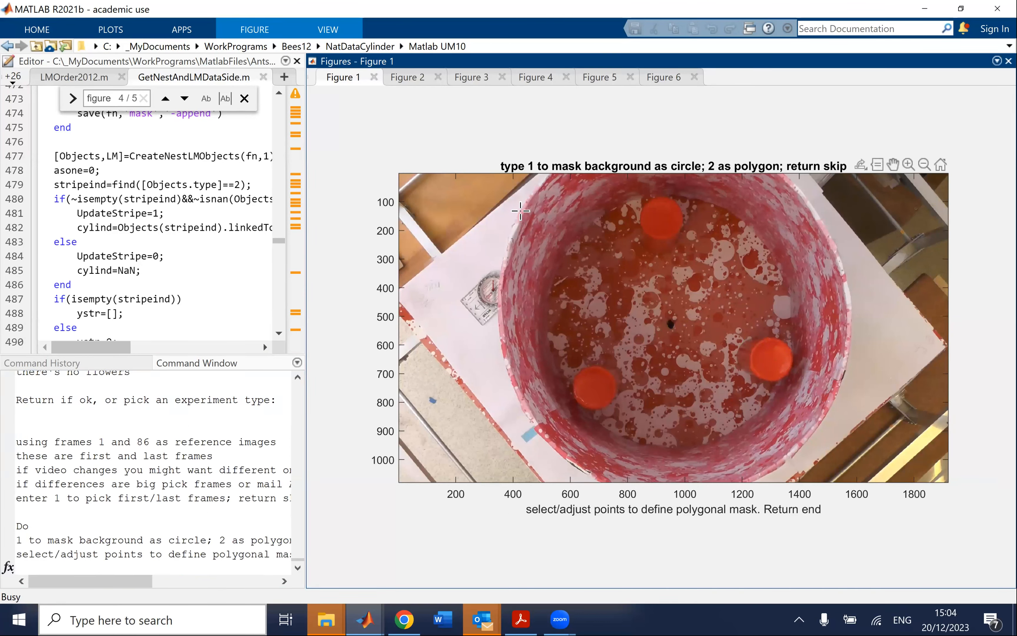
pyautogui.moveTo(504, 195)
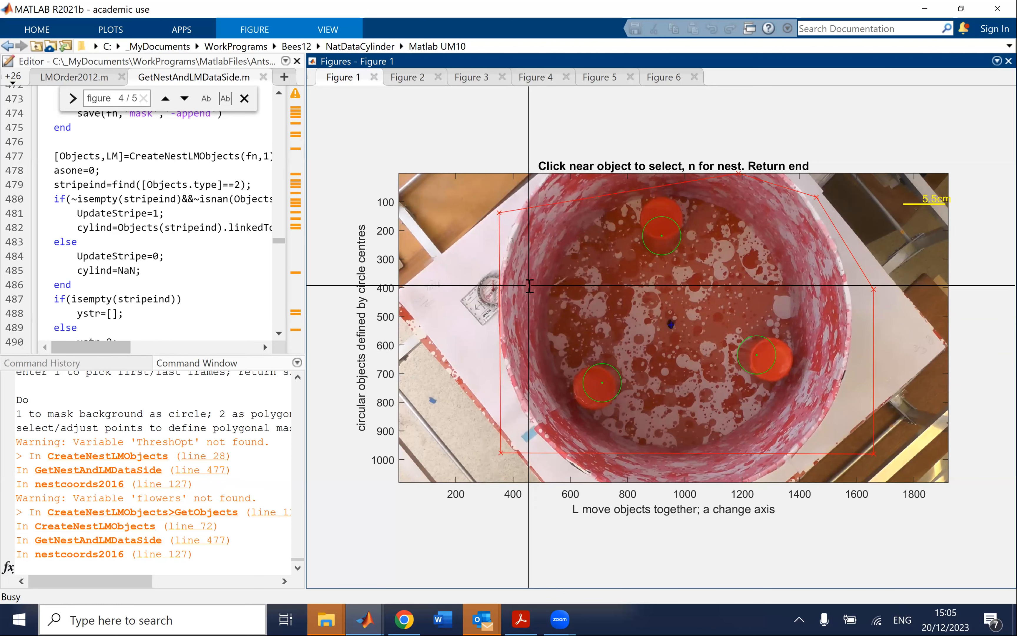
pyautogui.moveTo(509, 224)
pyautogui.write('1')
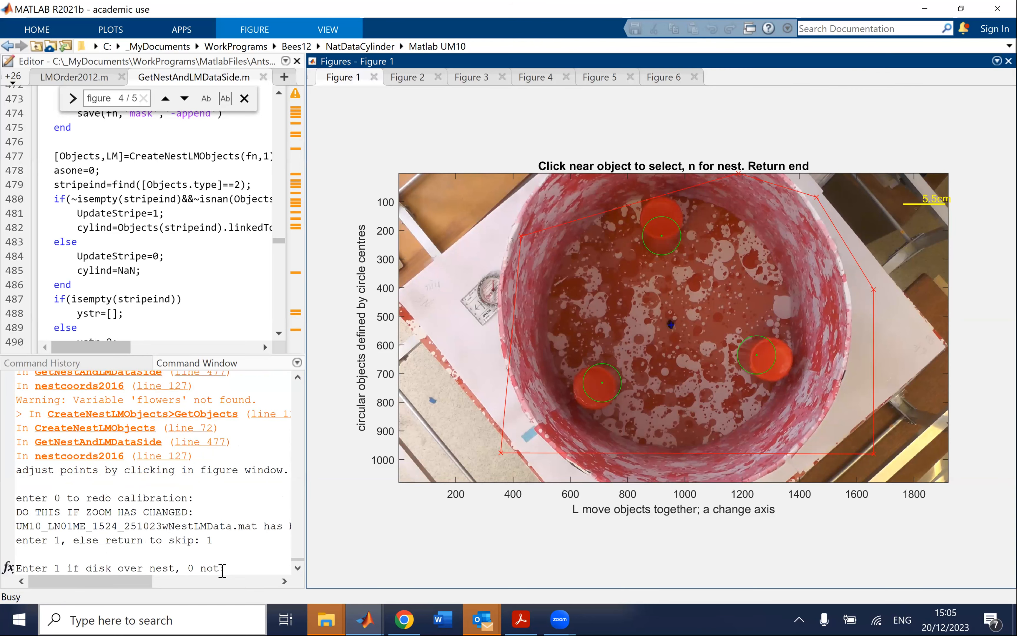
# - Answer 0 to record that no disk sits over the nest
pyautogui.write('0')
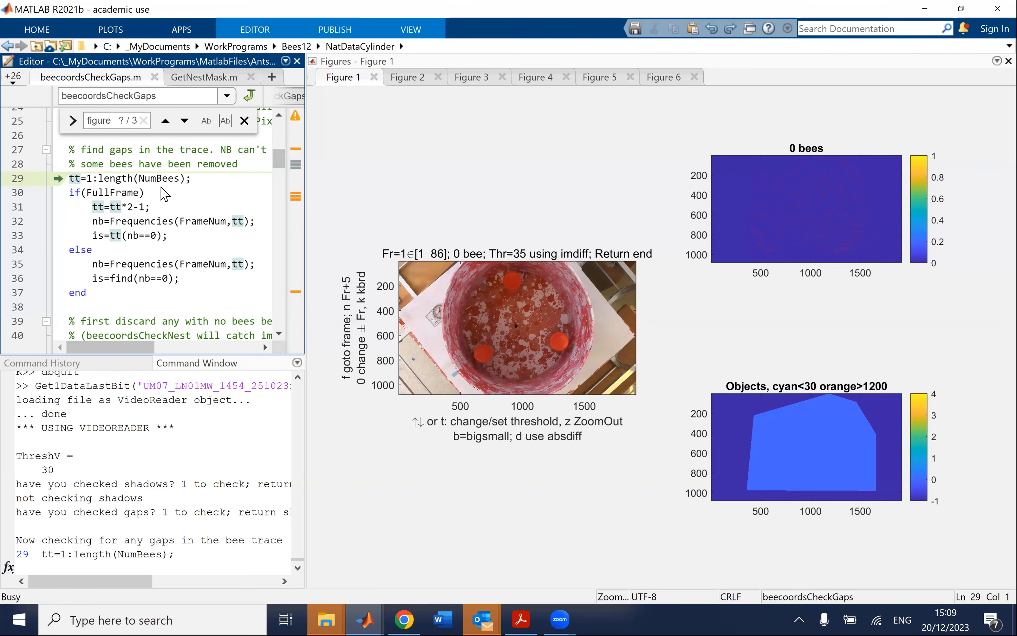
# - Enable the MyCircle line in beecoordsCheckGaps.m and continue to plot possible bees with the mask outline
pyautogui.click(599, 77)
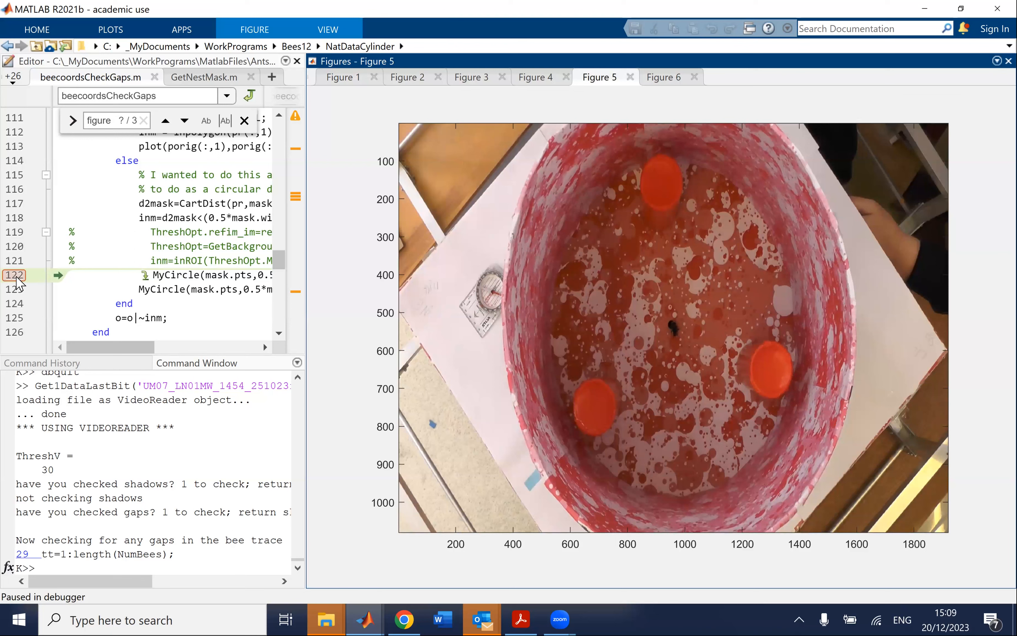
pyautogui.click(95, 262)
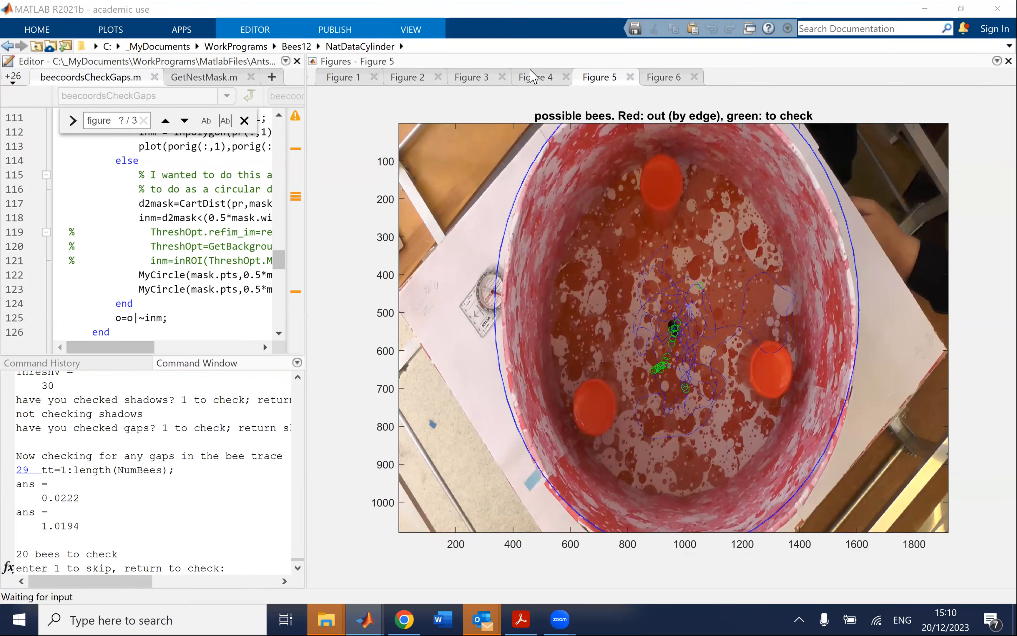
pyautogui.moveTo(731, 88)
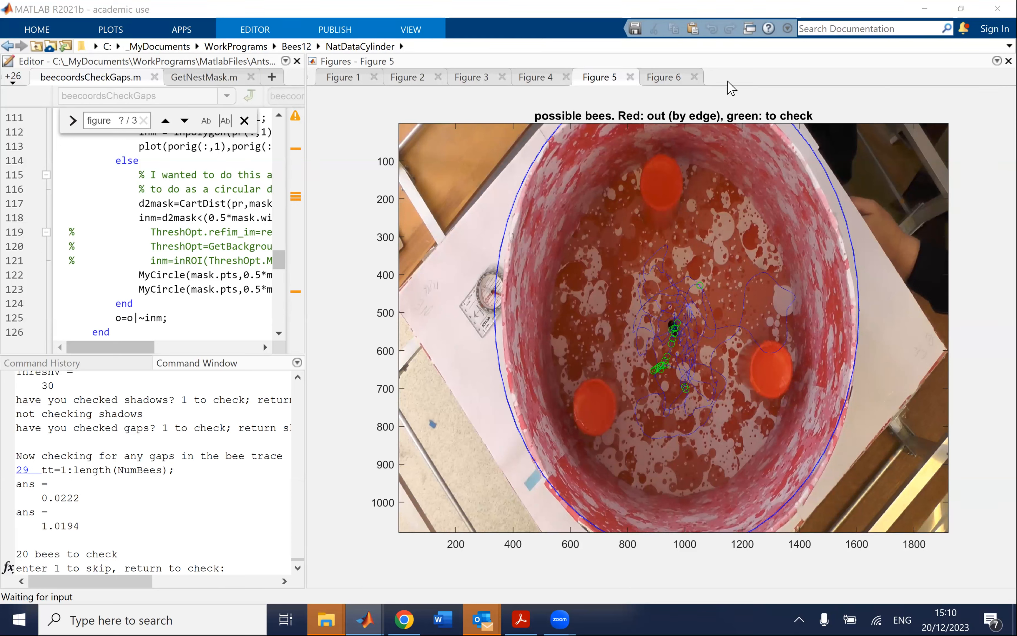
pyautogui.moveTo(718, 90)
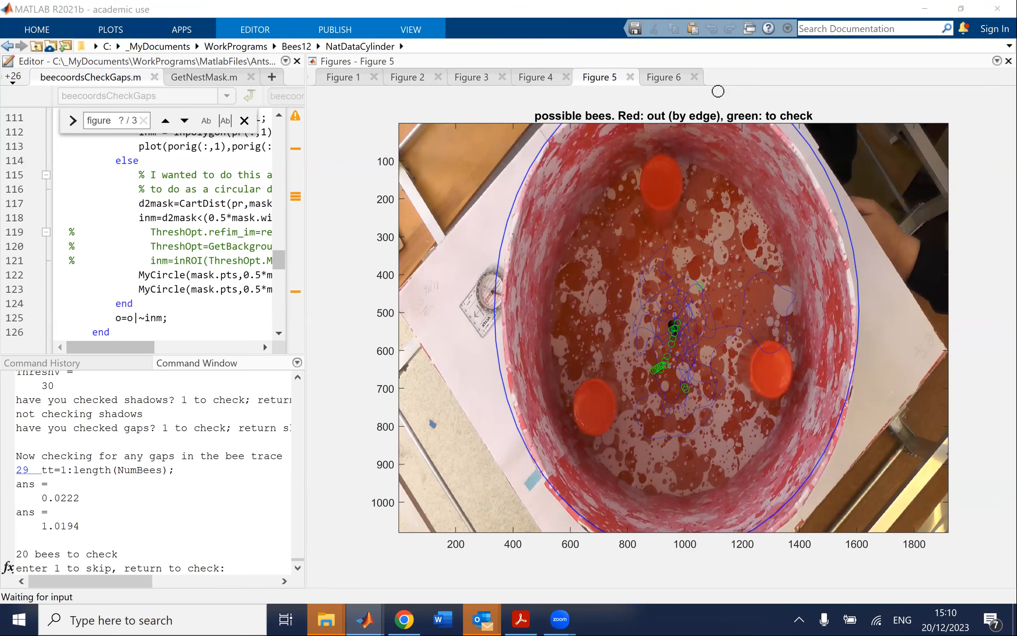